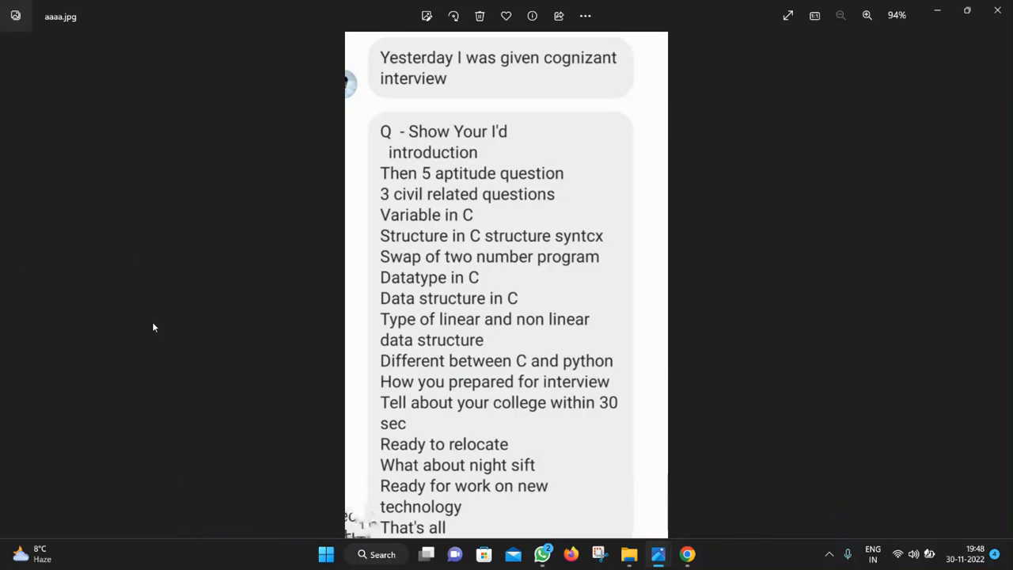
mouse_move(611, 236)
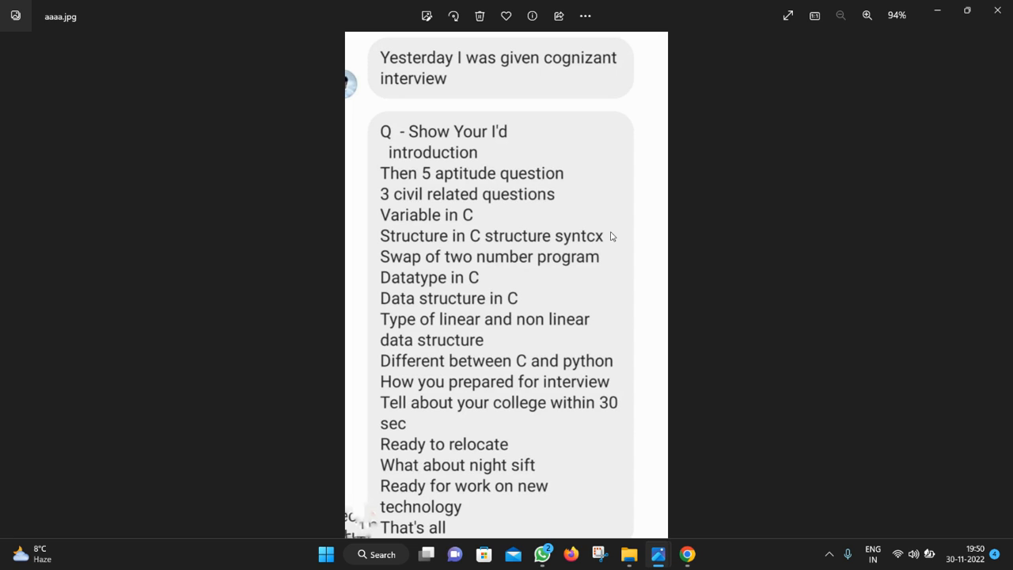
mouse_move(641, 554)
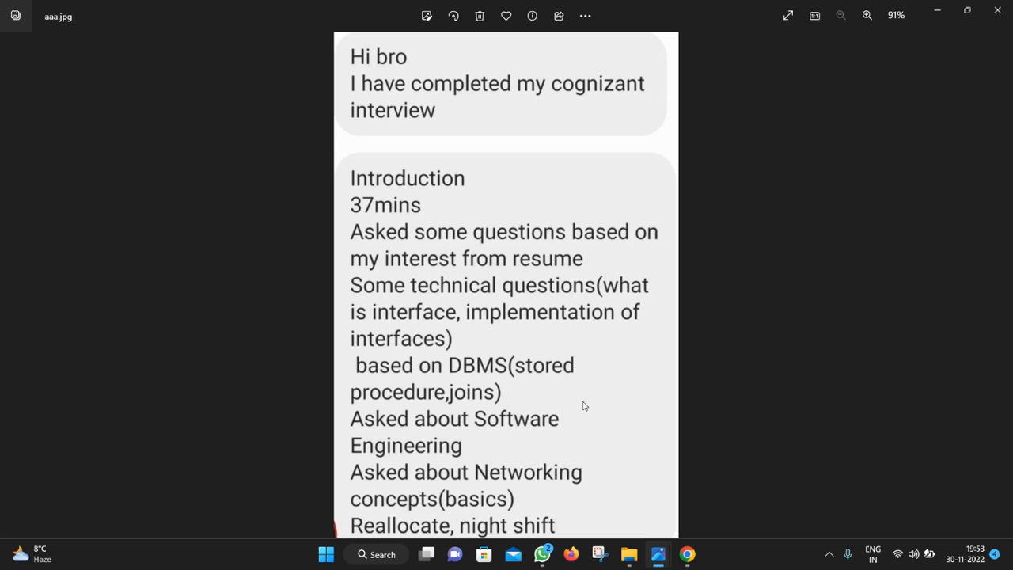
mouse_move(611, 472)
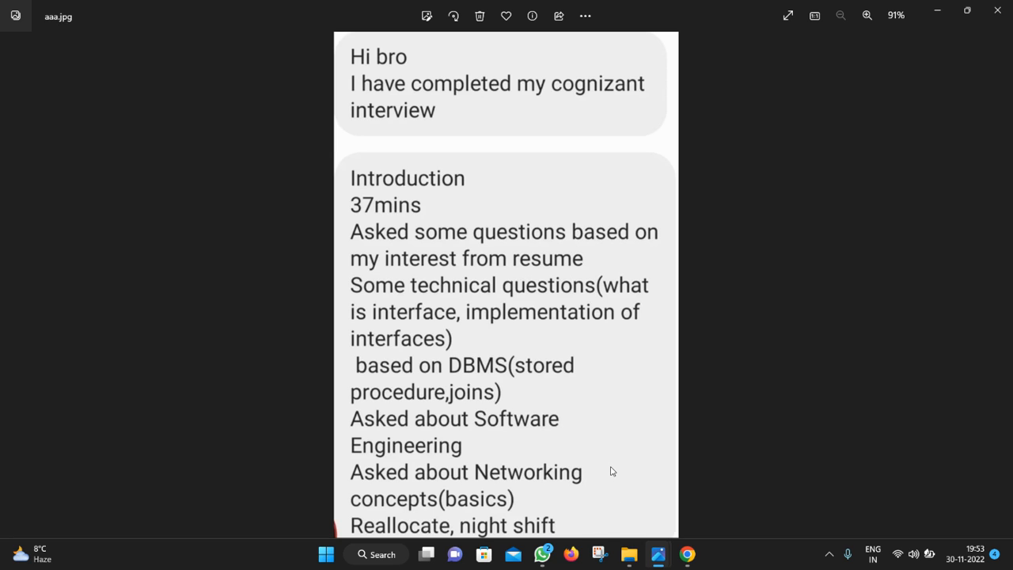